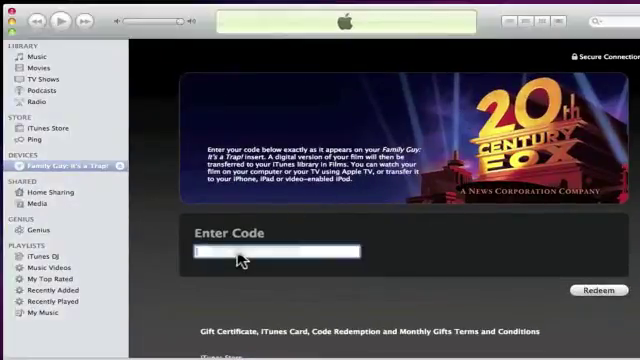
Enter the digital-copy code to redeem Family Guy: It's a Trap! and start copying it
{"action": "type", "text": "511"}
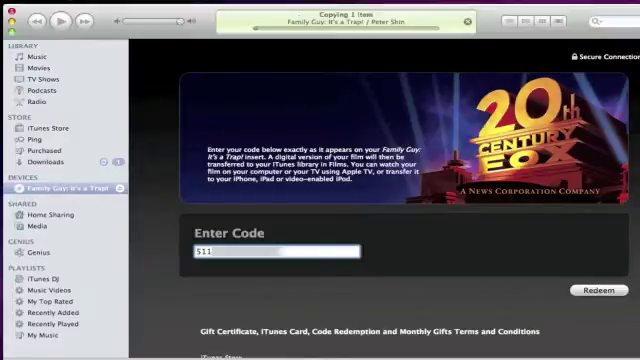
Show the Downloads list to see Family Guy: It's a Trap! progress, about four minutes left
{"action": "left_click", "coordinate": [51, 127]}
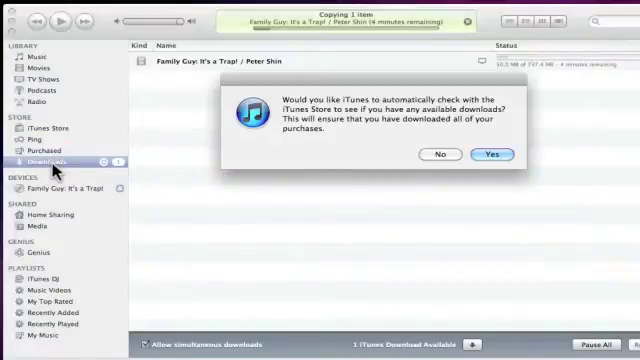
{"action": "mouse_move", "coordinate": [398, 175]}
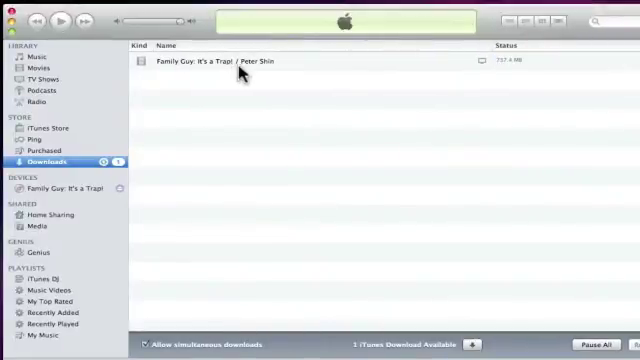
{"action": "mouse_move", "coordinate": [238, 72]}
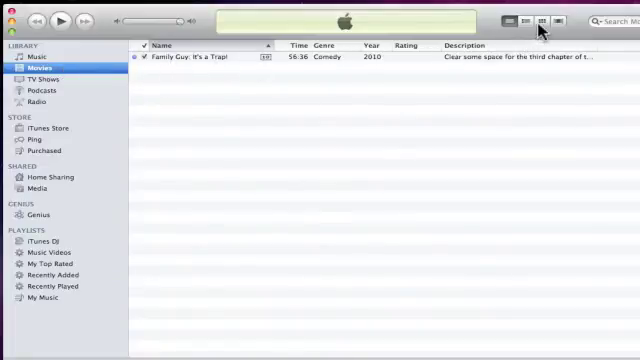
Switch the Movies library to Grid view to show the Family Guy: It's a Trap! cover art
{"action": "left_click", "coordinate": [538, 22]}
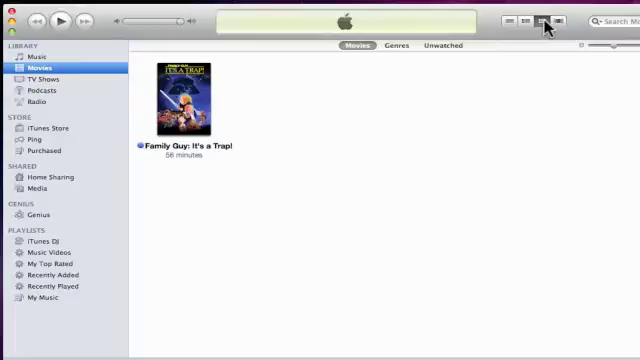